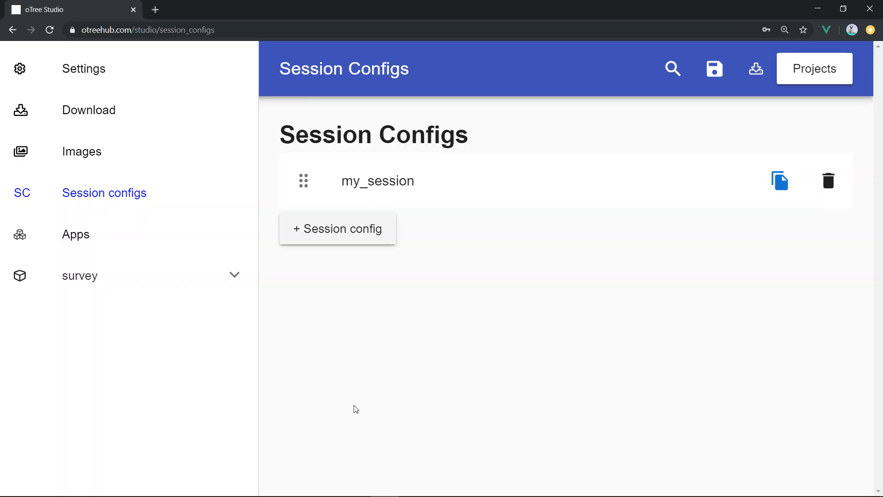
Open the survey project's Download page in oTree Studio, confirming no validation errors.
click(88, 110)
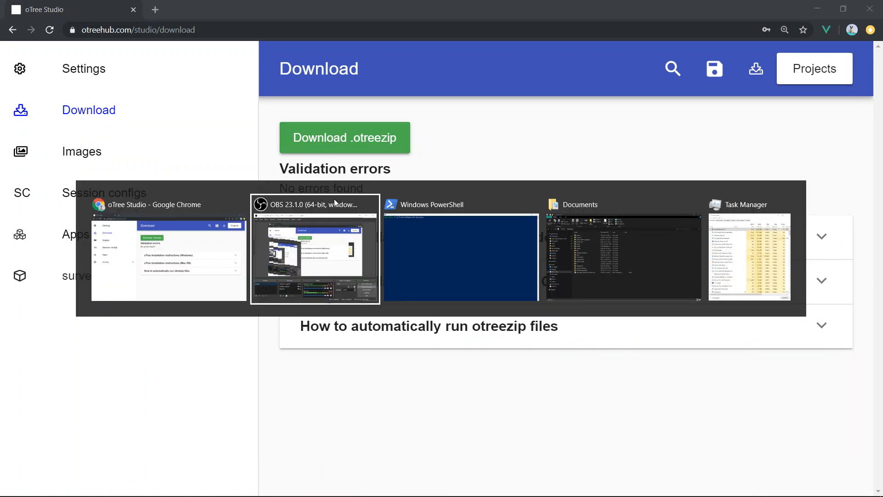
Run 'otree zipserver' in PowerShell's otreezips folder so it waits for a project file.
click(460, 254)
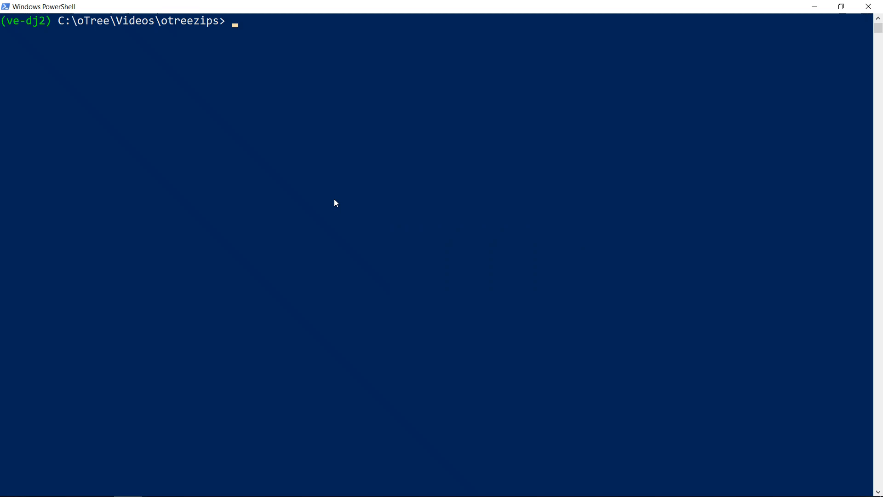
text(ot)
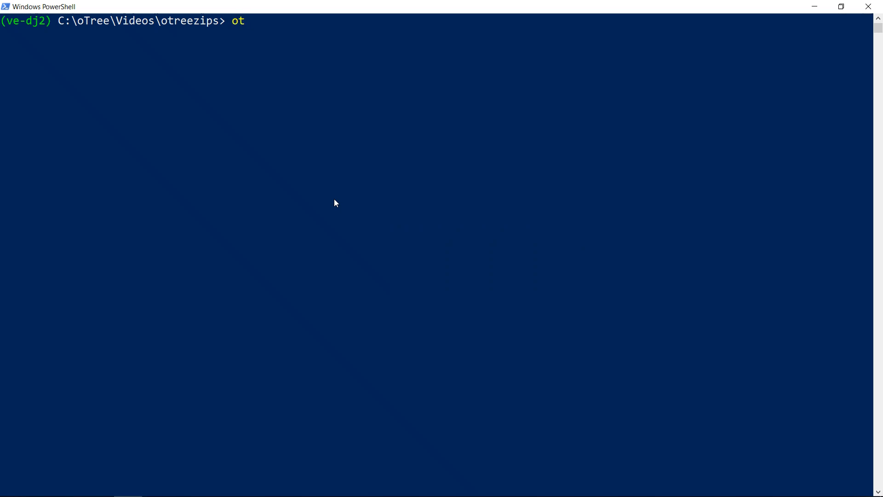
text(ree zipse)
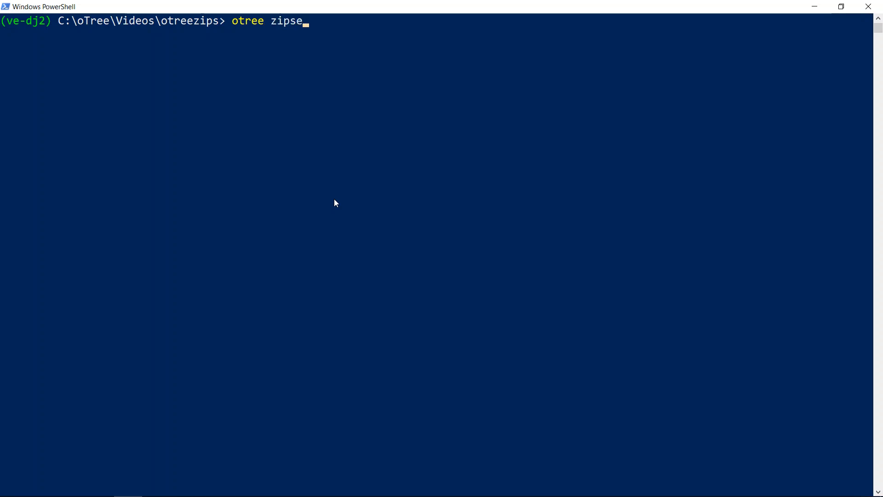
text(rver)
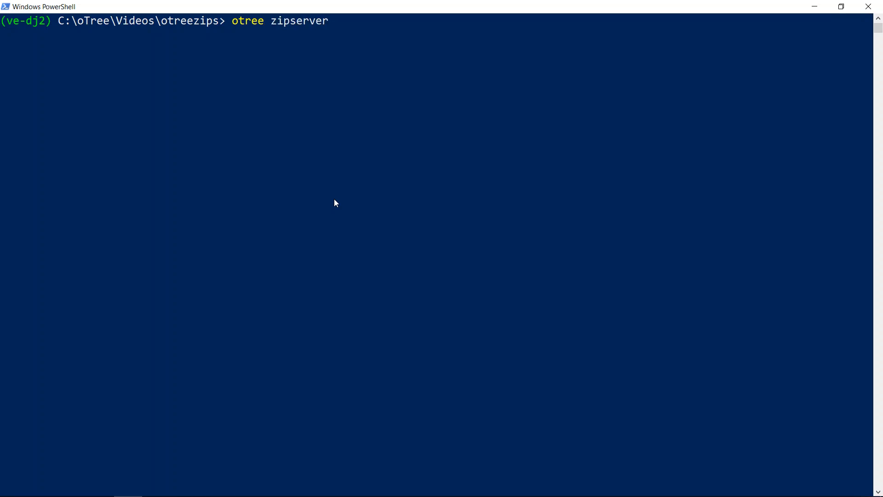
key(Return)
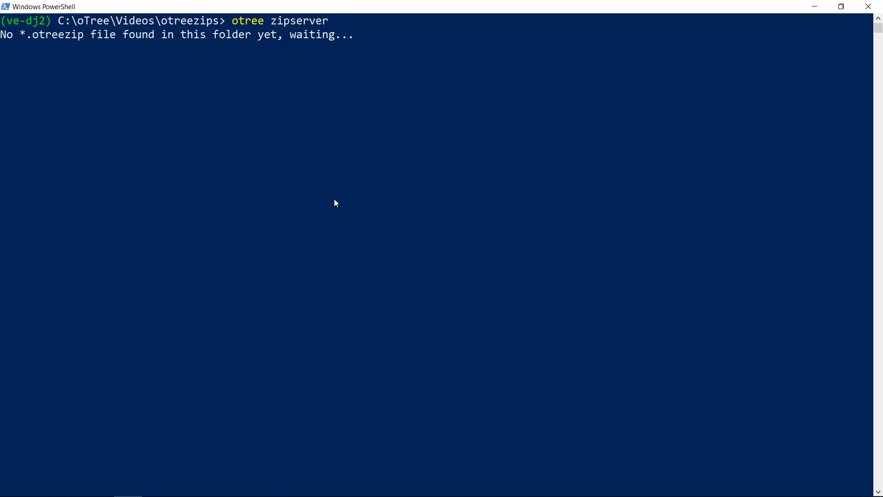
key(alt+tab)
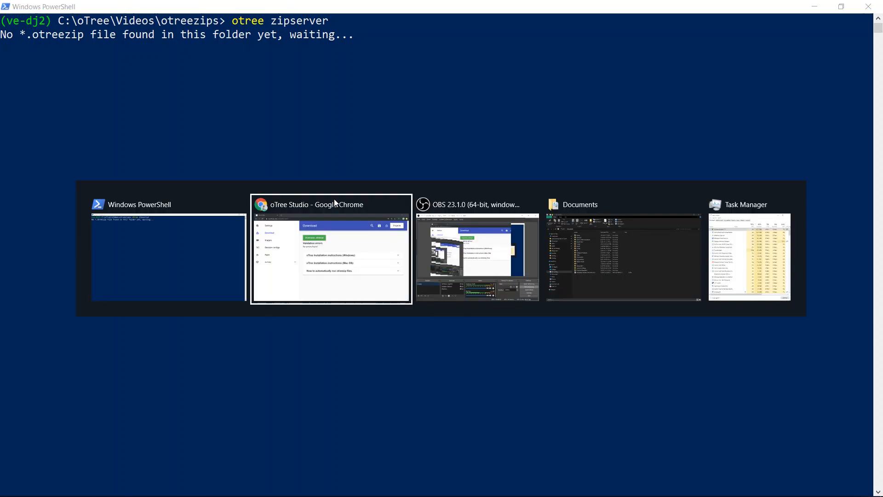
Download the survey project as a .otreezip file for the zip server to run.
click(332, 248)
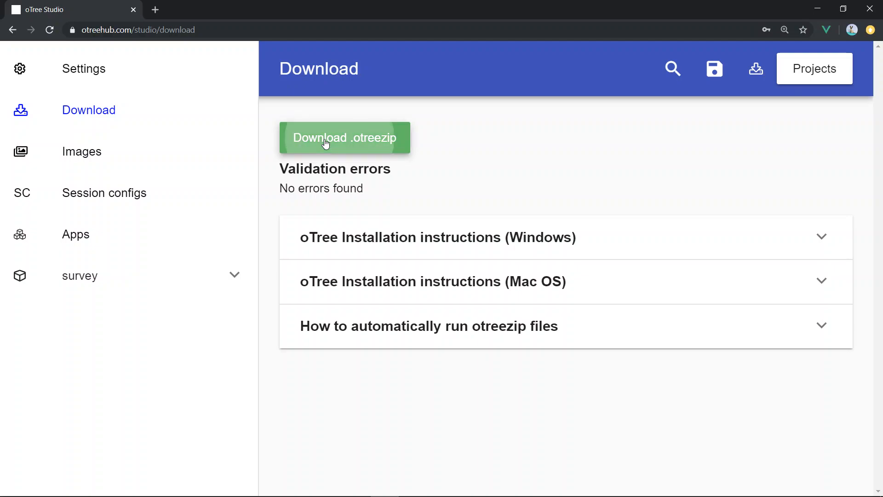
click(344, 138)
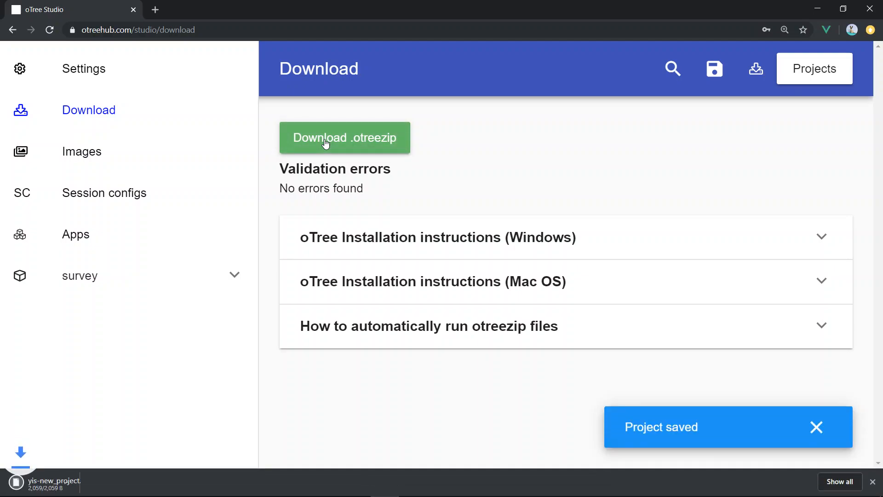
click(344, 138)
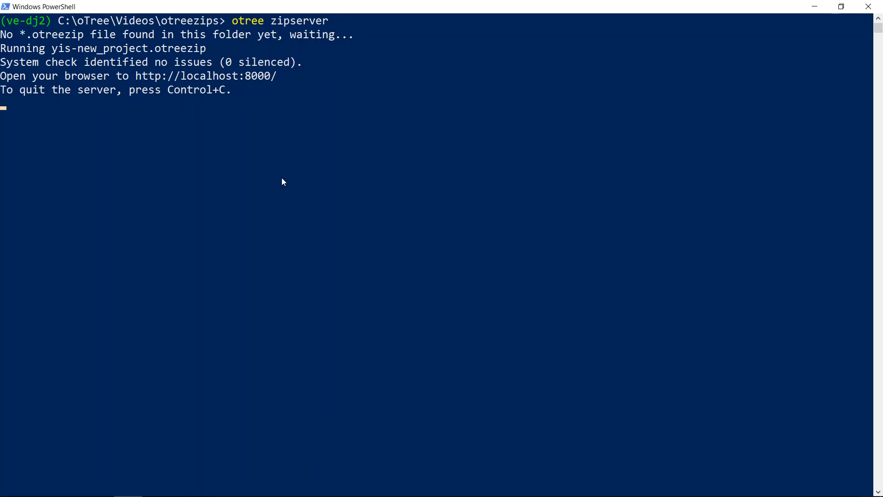
mouse_move(139, 141)
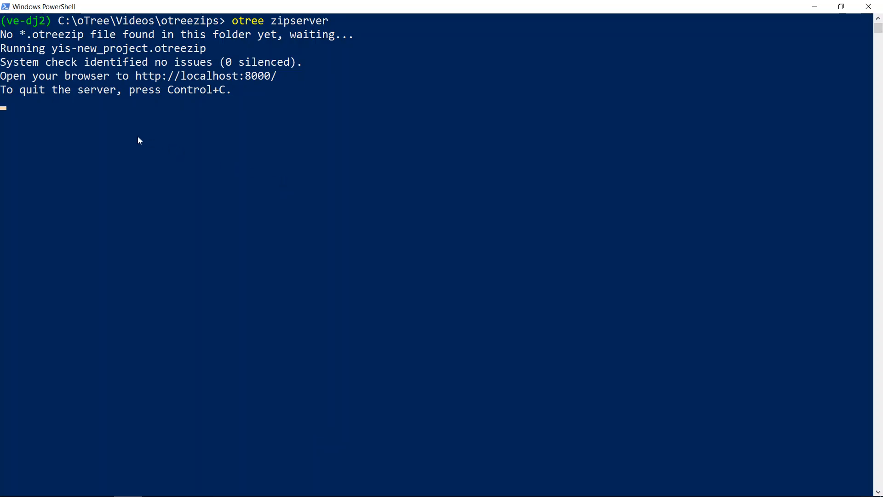
mouse_move(52, 51)
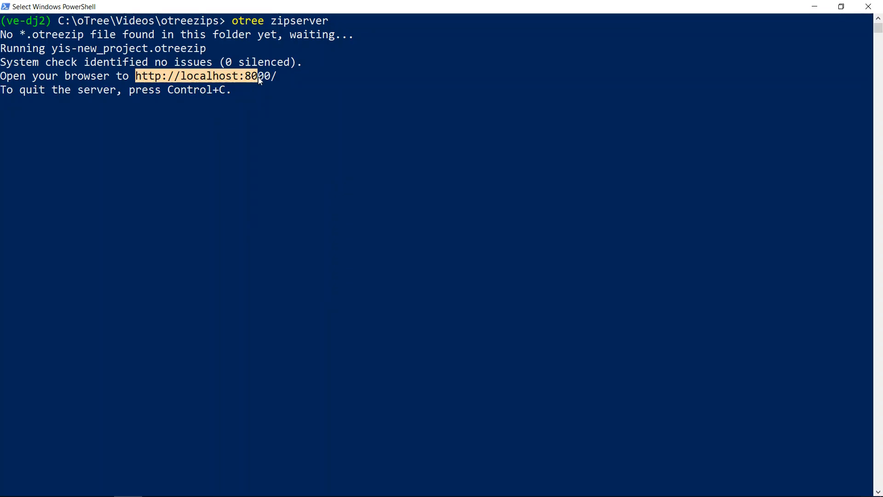
key(alt+tab)
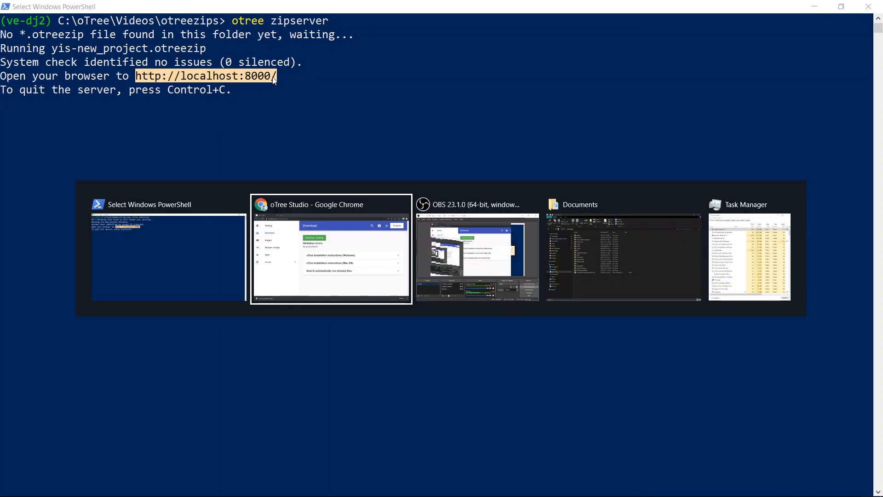
click(331, 248)
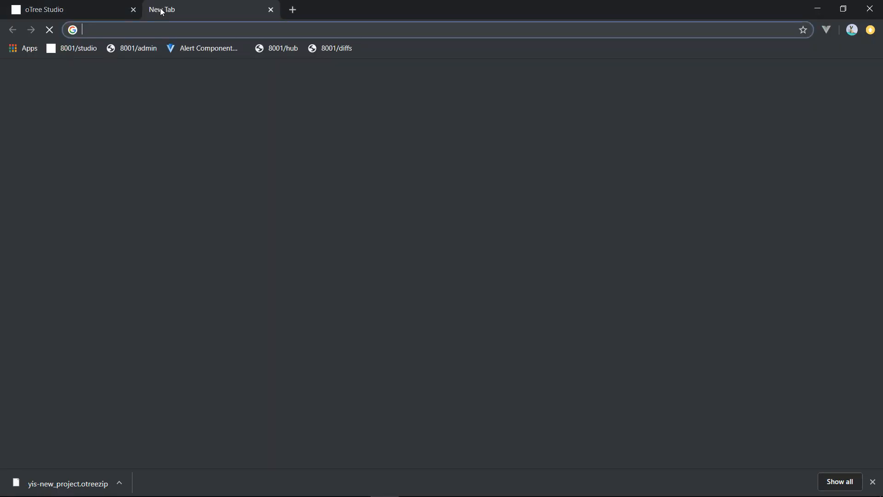
Load localhost:8000, start a my_session demo, and open participant P1's Demographics page.
text(localhost:8000)
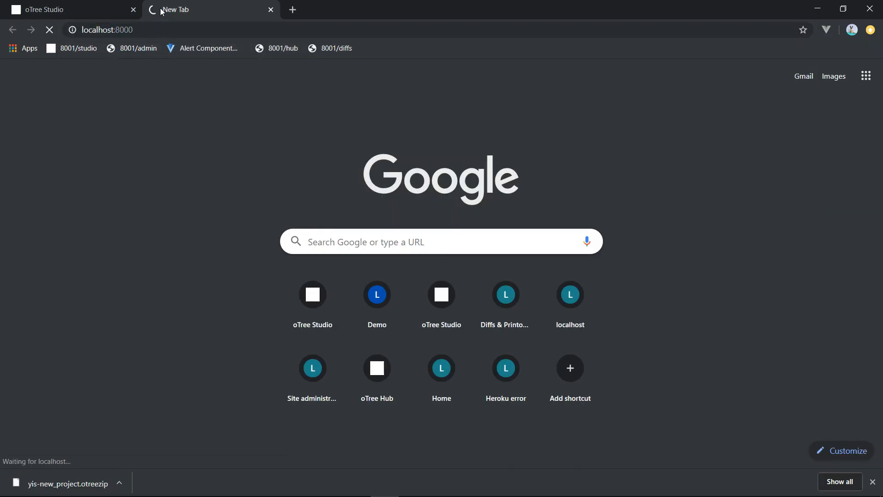
click(376, 294)
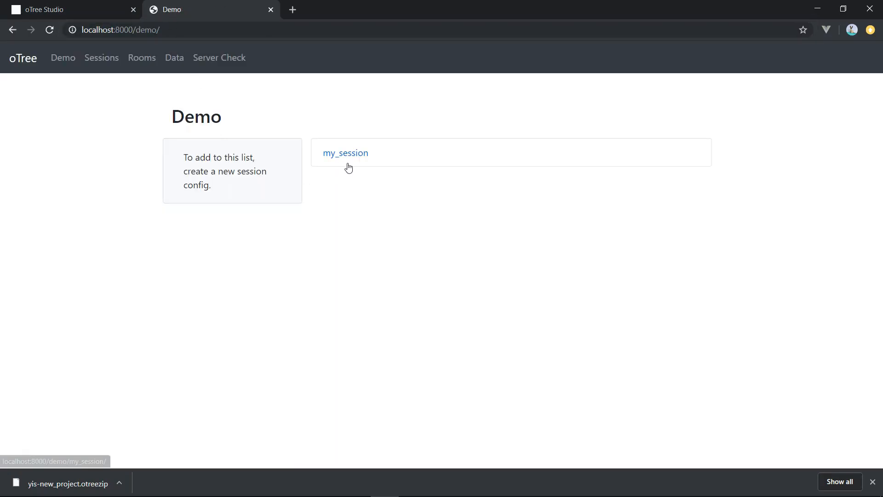
click(345, 153)
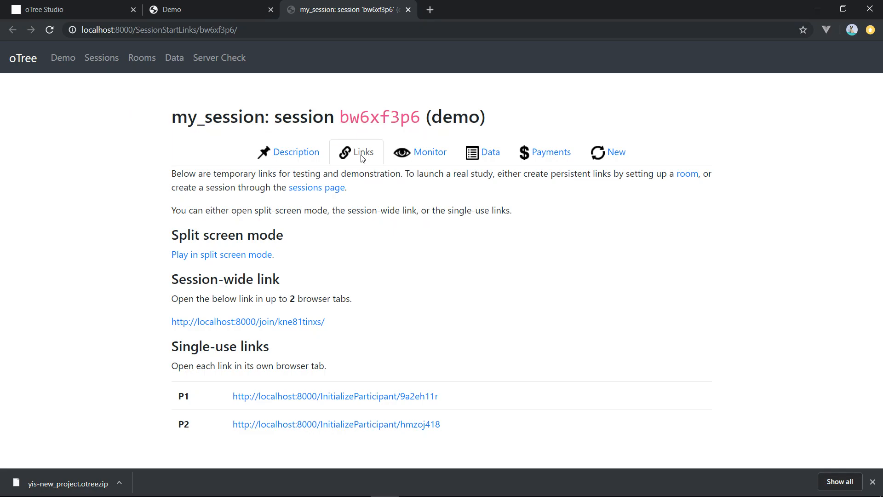
click(334, 396)
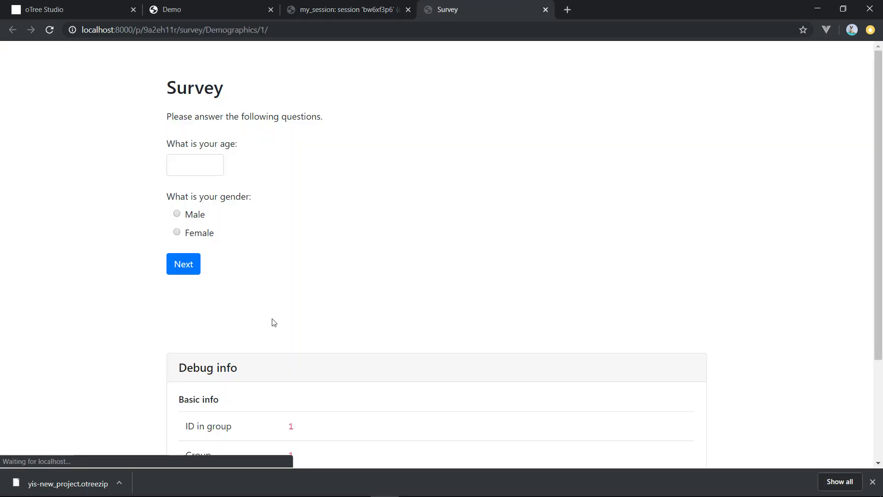
mouse_move(66, 159)
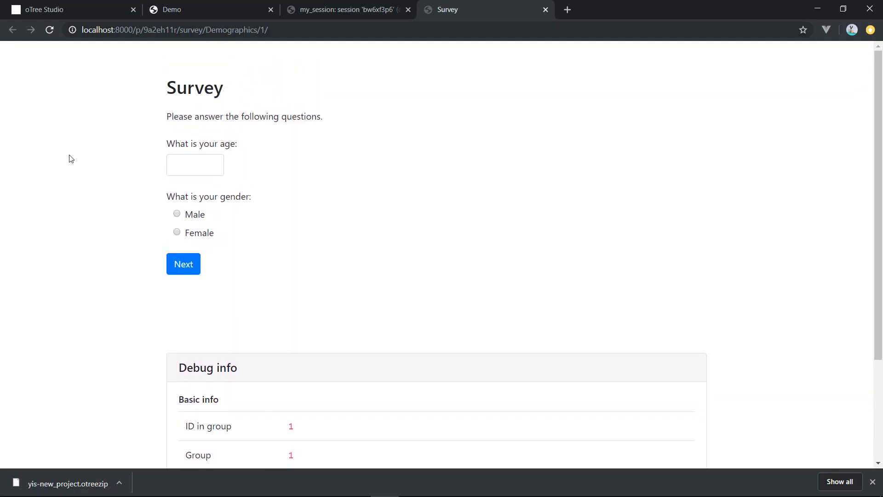
click(42, 10)
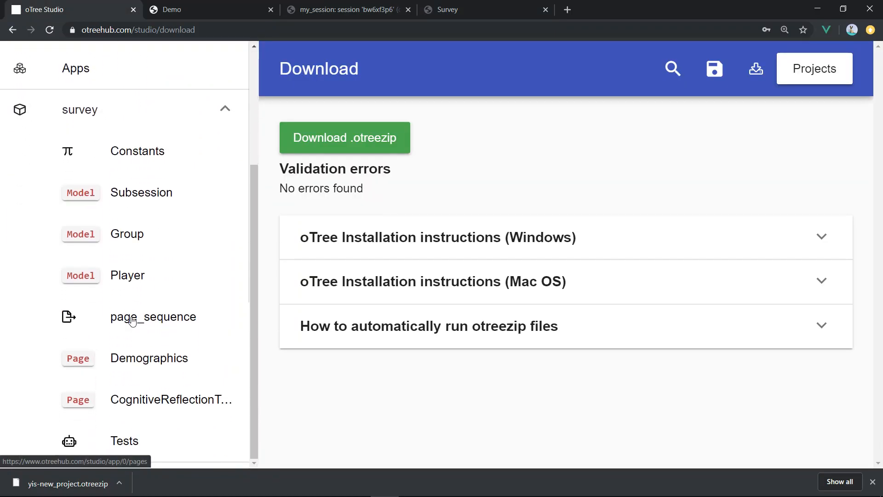
Keep only the age field, re-download the .otreezip, and reload the survey page.
click(446, 9)
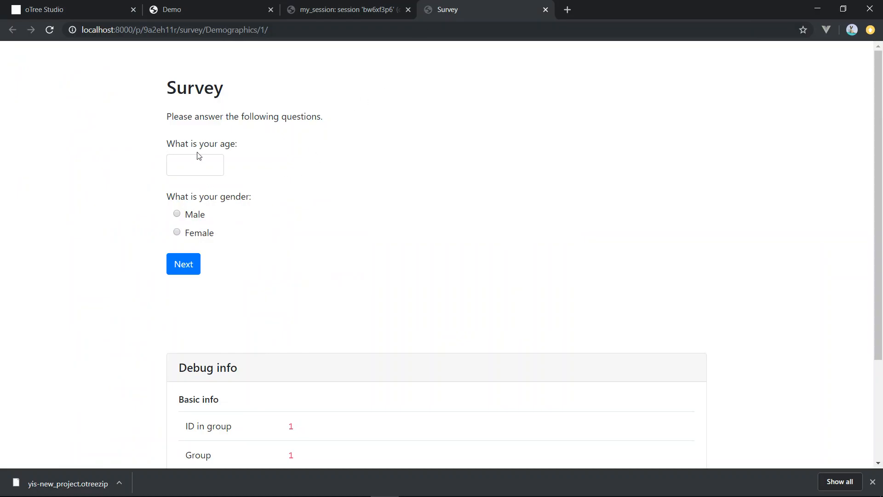
mouse_move(175, 231)
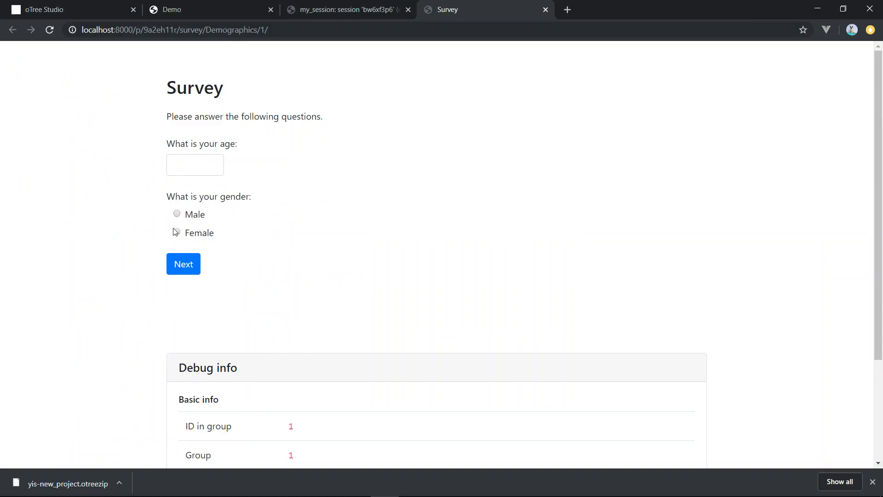
click(43, 9)
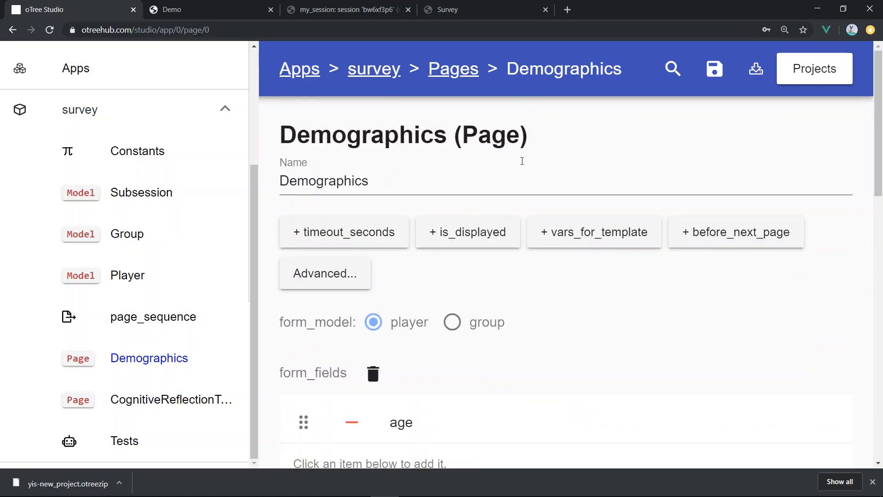
click(713, 68)
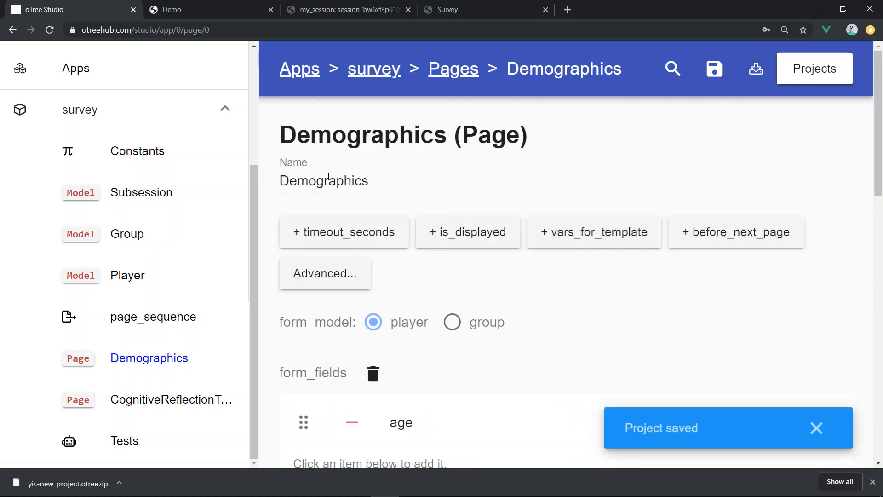
key(alt+tab)
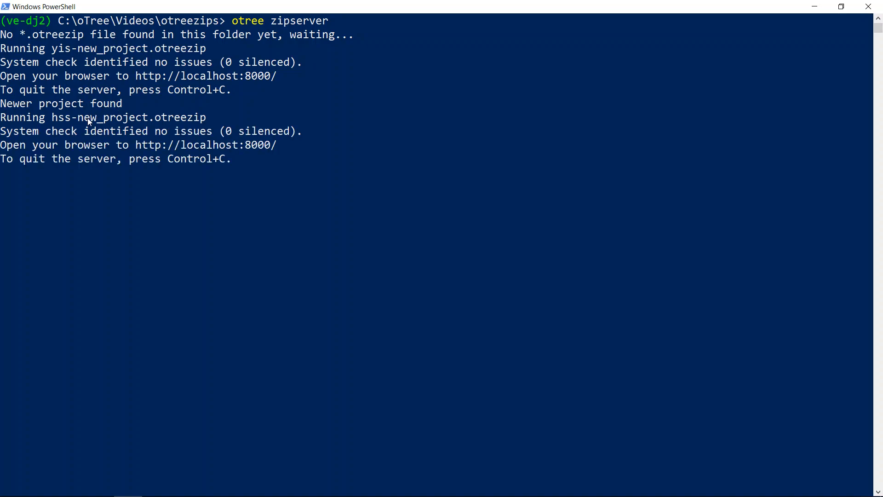
key(alt+tab)
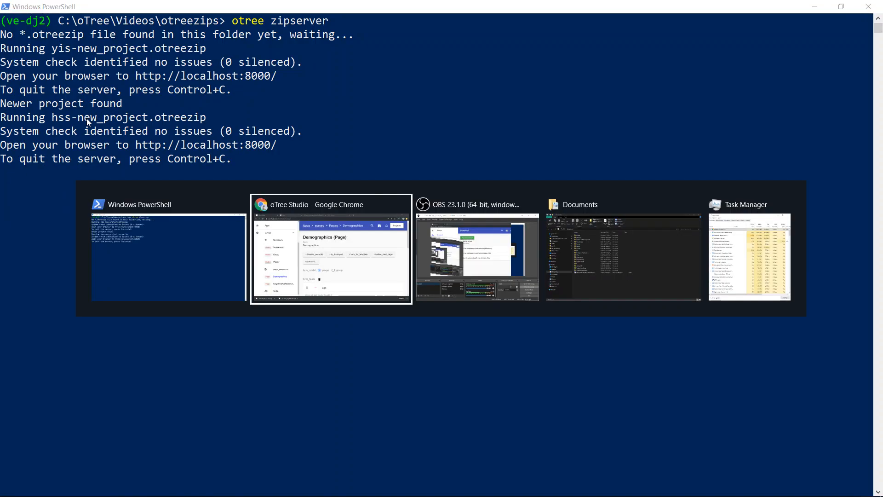
click(331, 248)
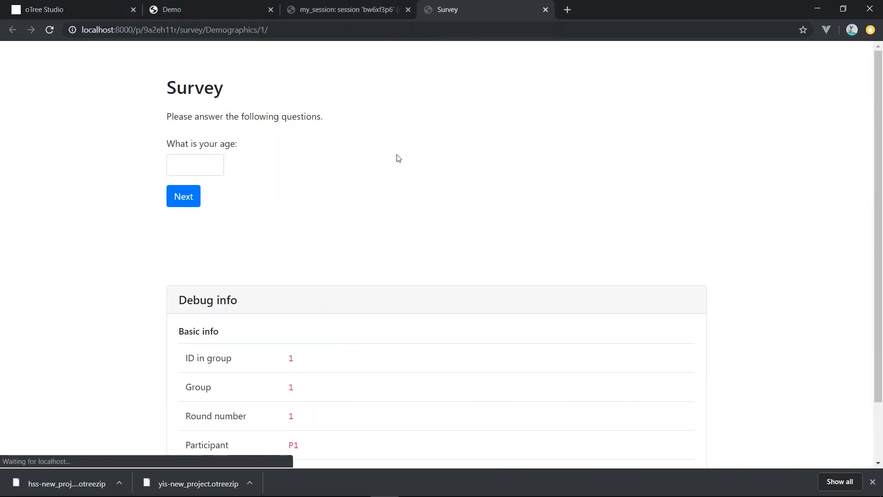
mouse_move(113, 139)
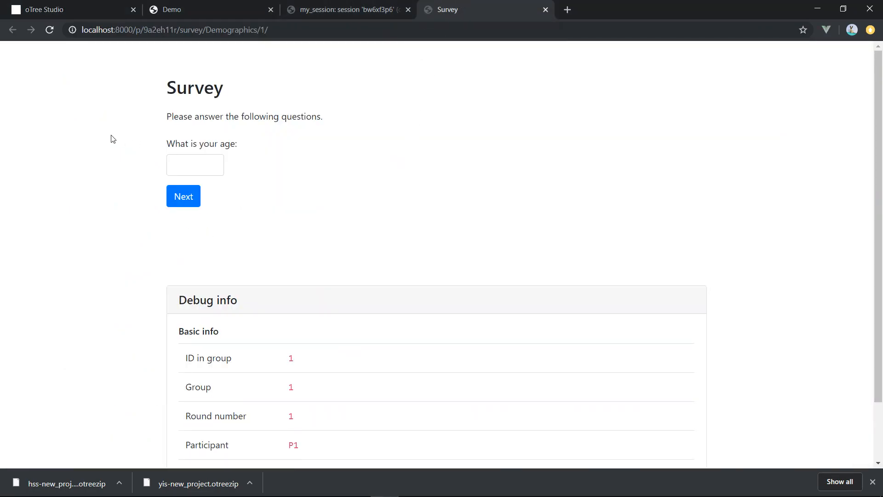